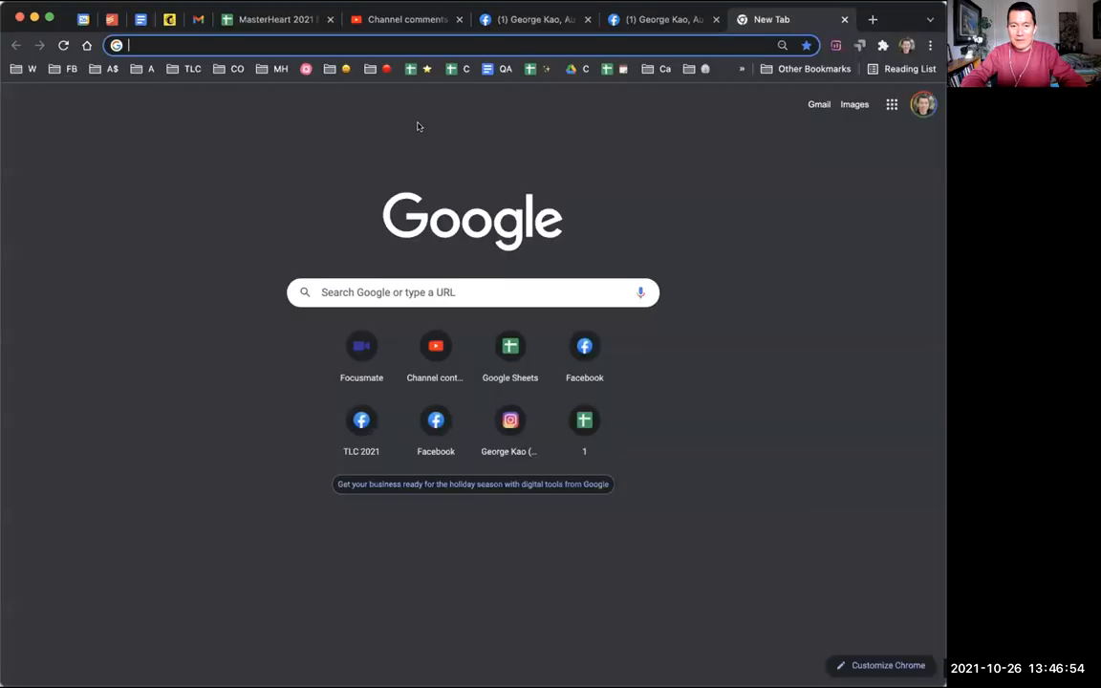
mouse_move(439, 245)
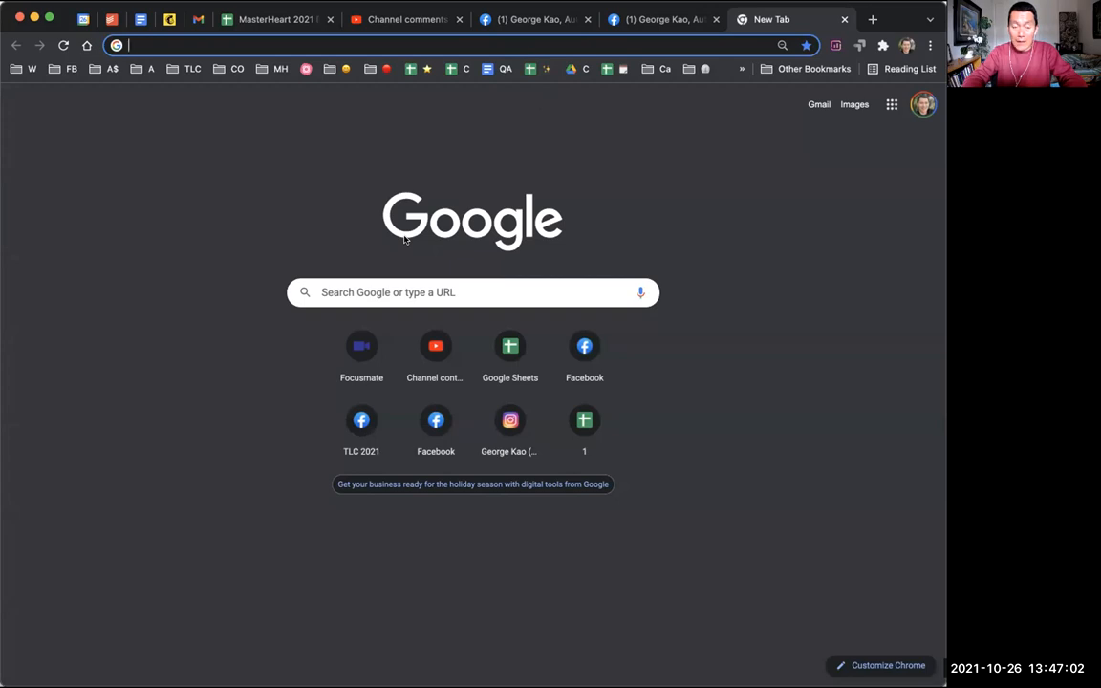
text(instagram.com/geokao/)
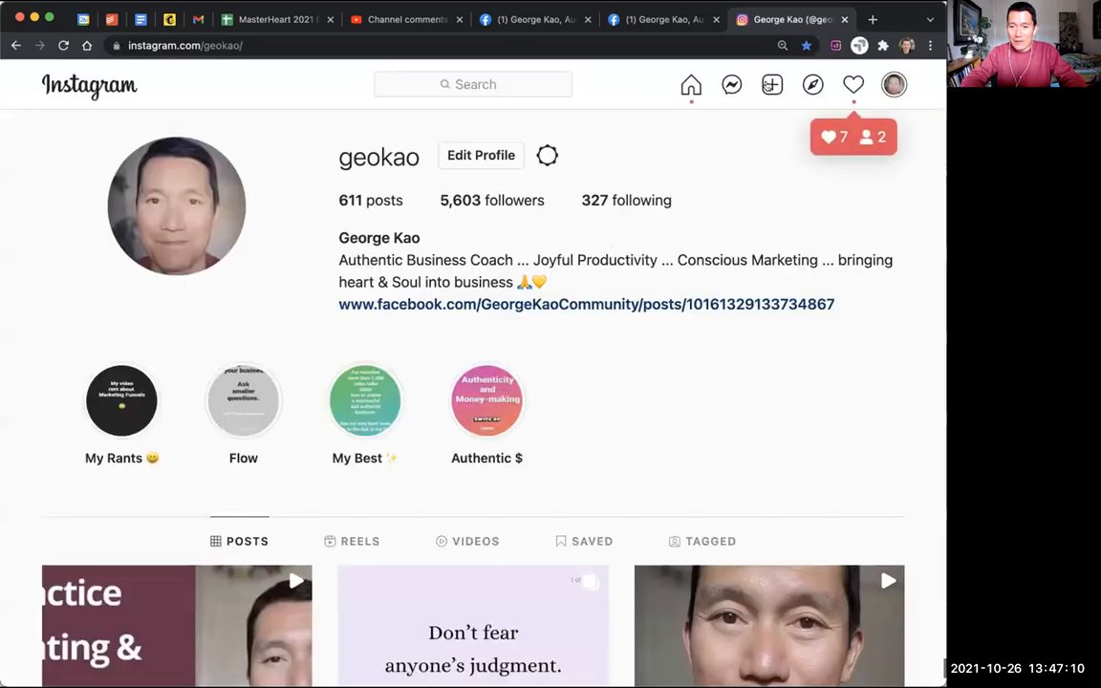
Start a new post and choose a video file from the computer
click(771, 85)
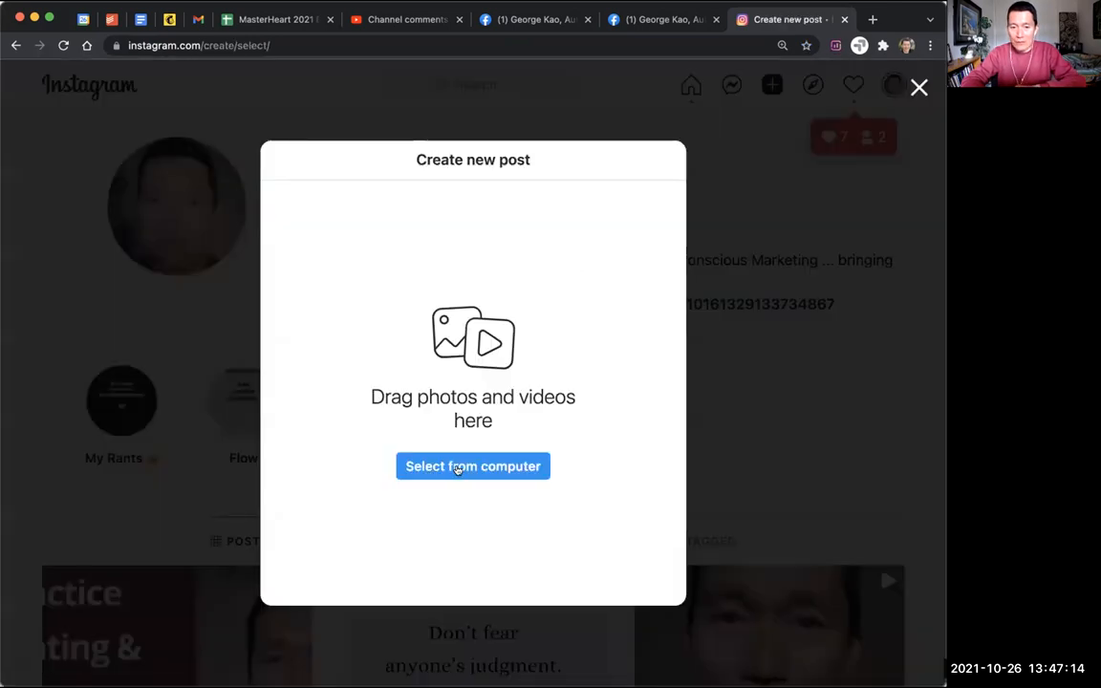
click(472, 466)
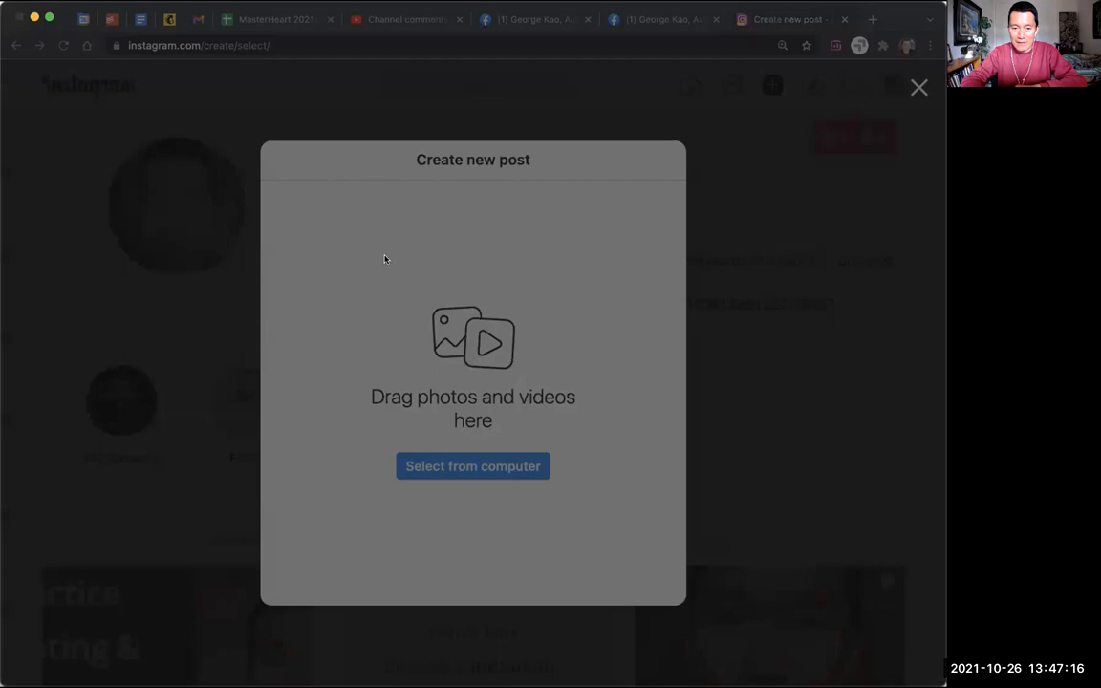
mouse_move(270, 271)
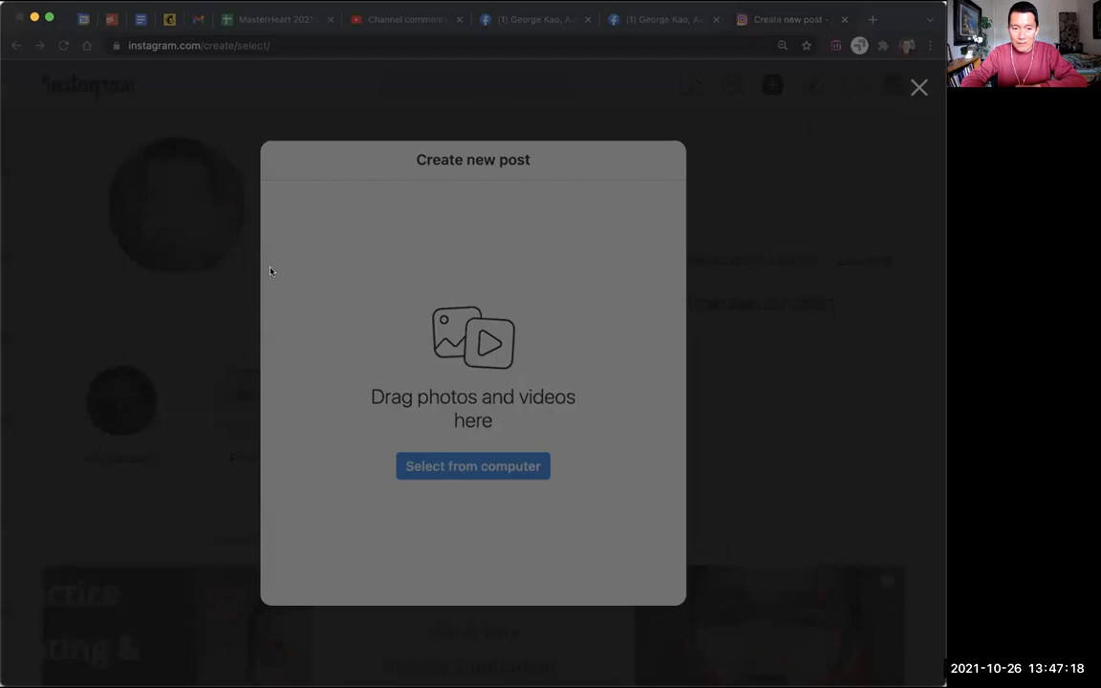
mouse_move(337, 408)
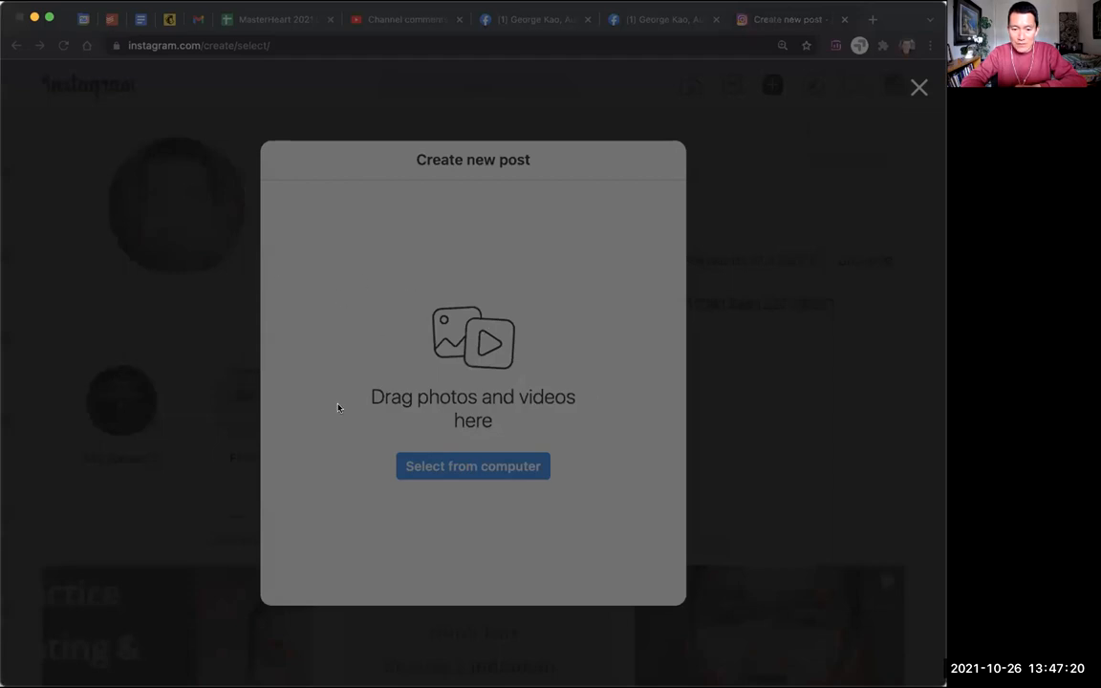
mouse_move(351, 322)
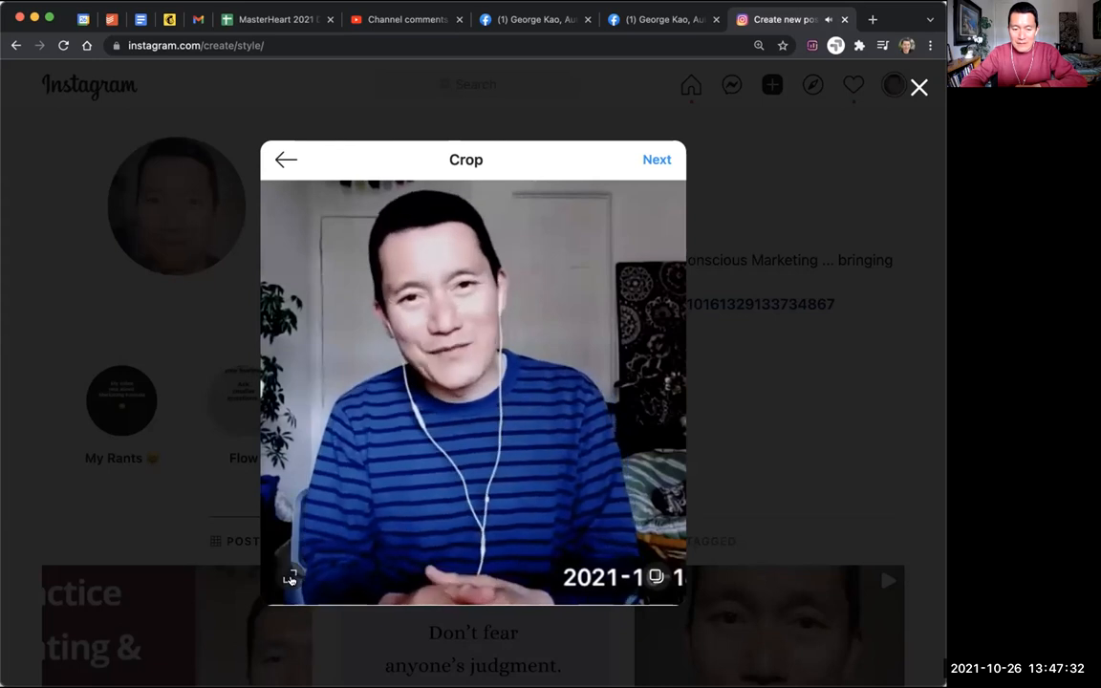
Crop the video to 16:9 and continue to the Edit step
click(290, 576)
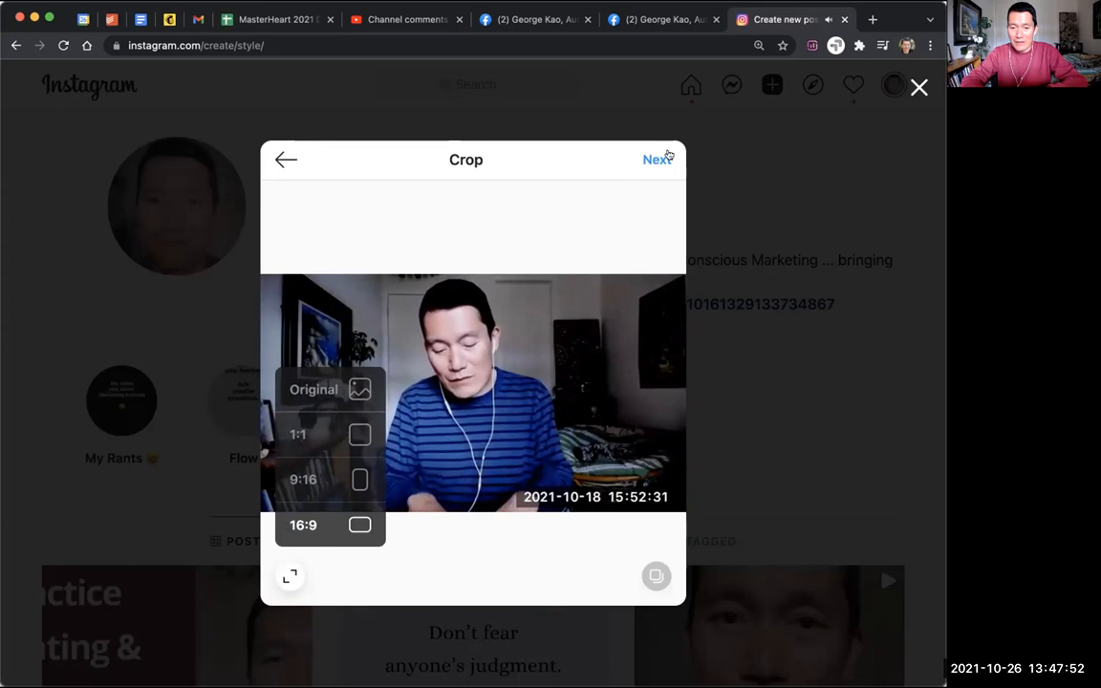
click(657, 159)
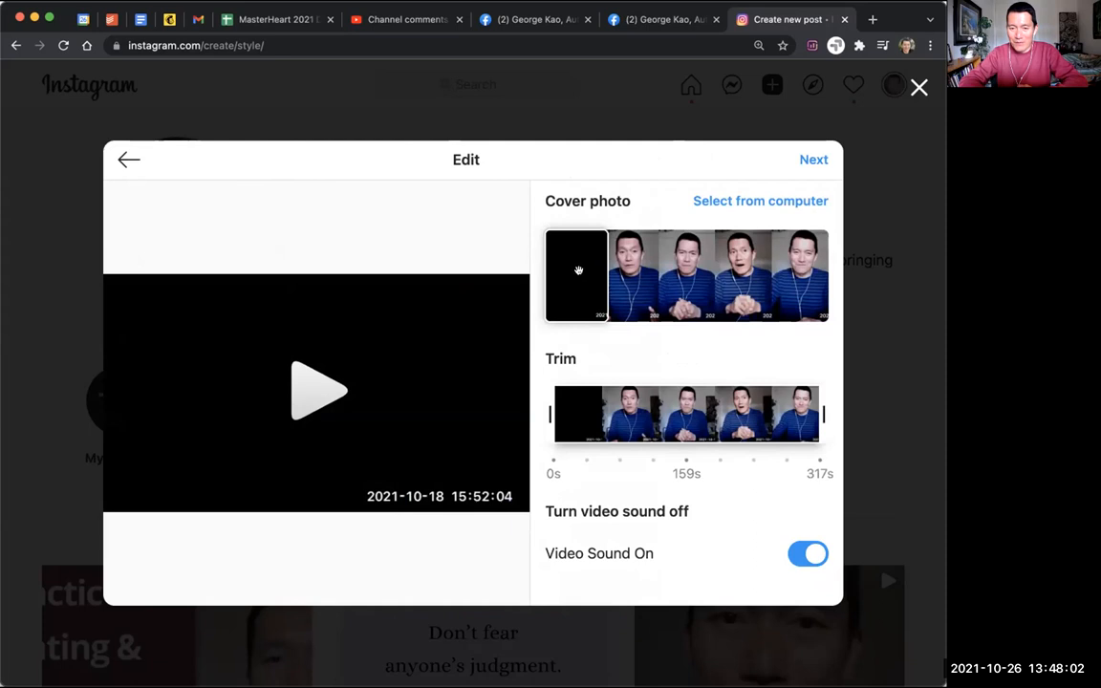
Choose a later frame of the speaker gesturing as cover, then continue
click(641, 275)
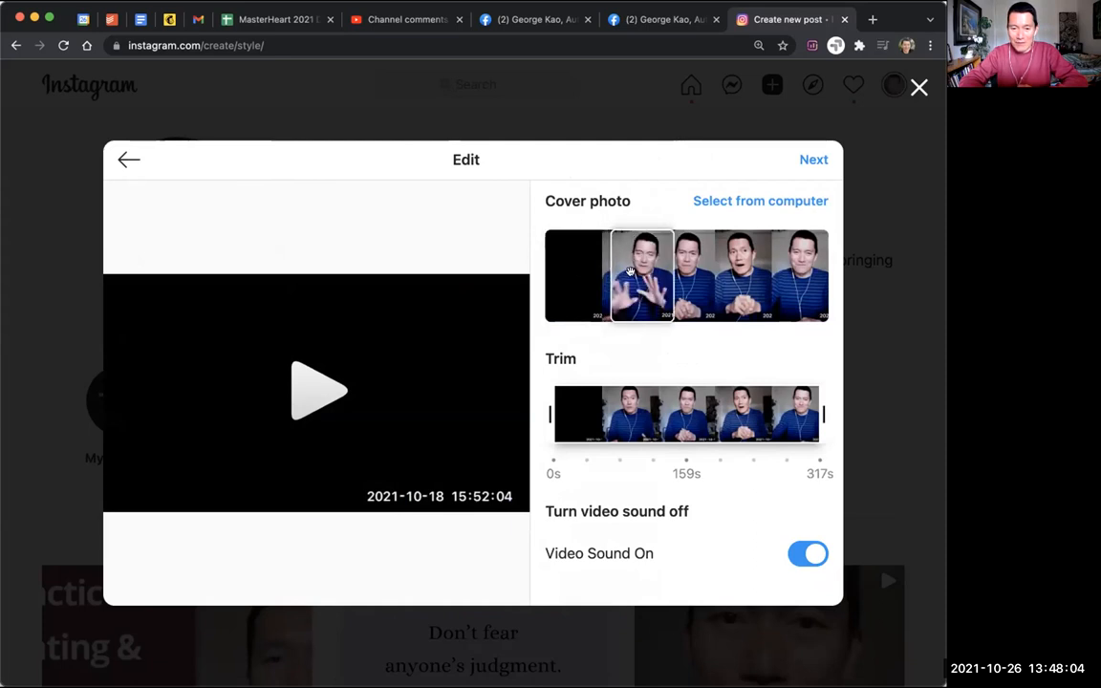
click(667, 276)
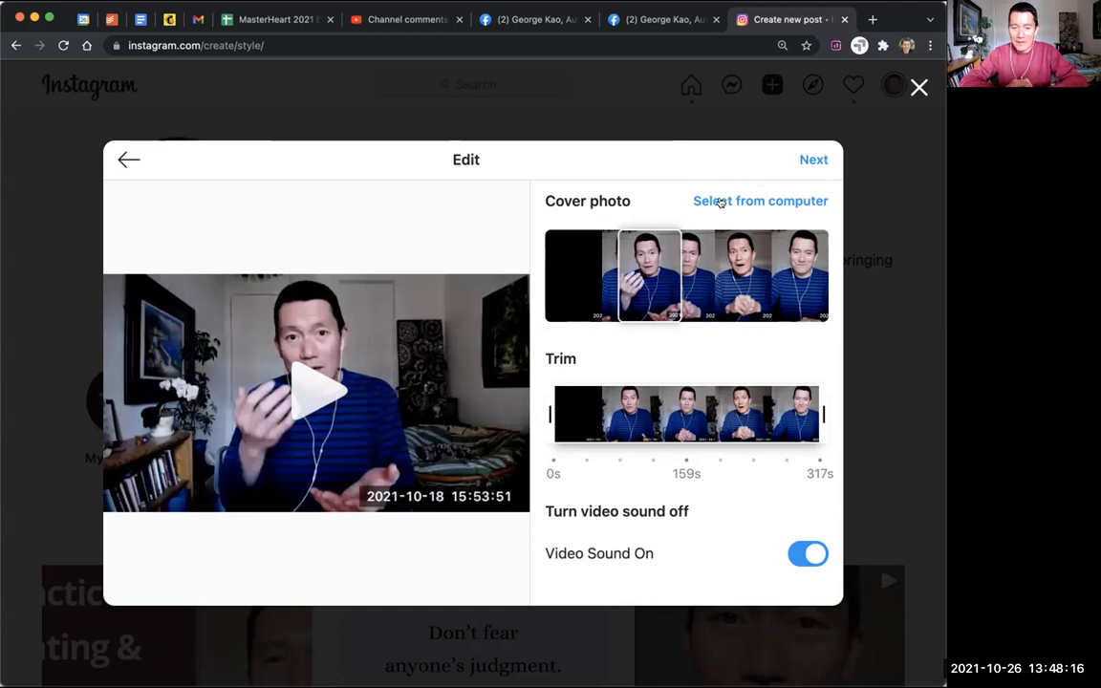
mouse_move(677, 254)
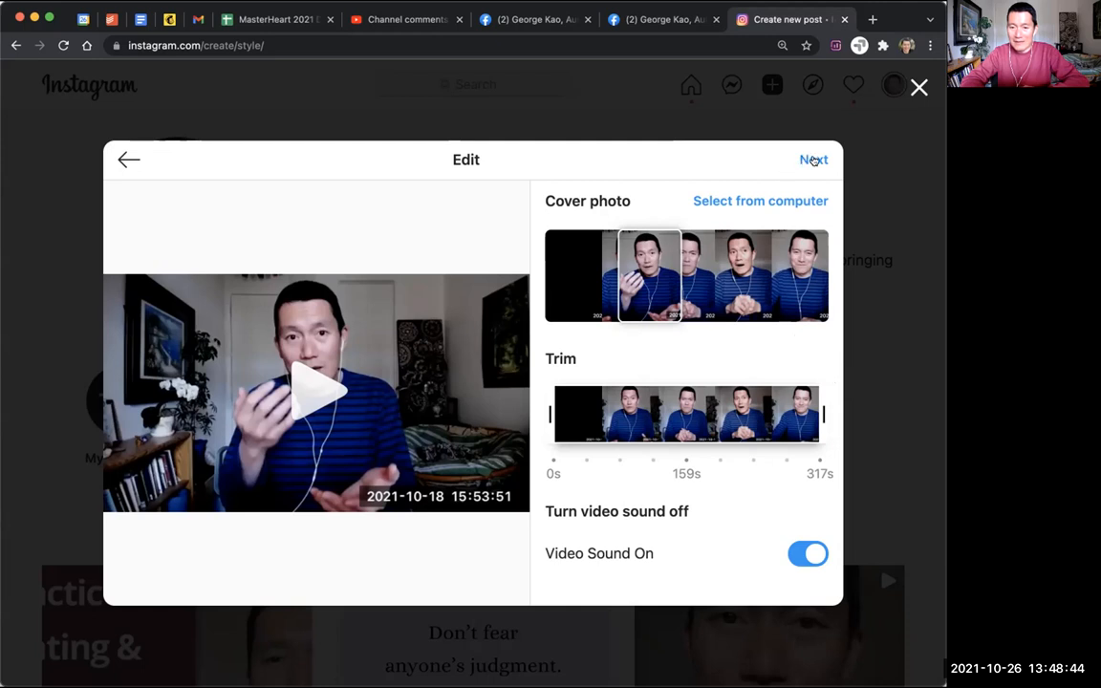
click(813, 160)
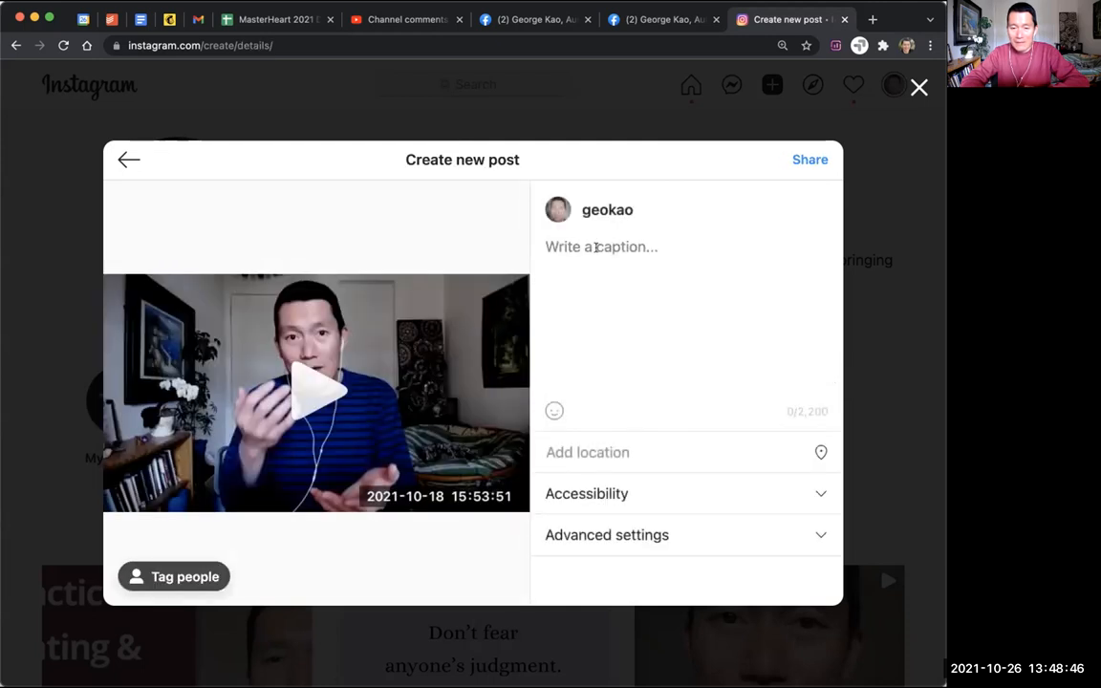
Type caption 'jdksjaljdjks' and enable Auto-Generated Captions under Accessibility
text(jdksjaljd)
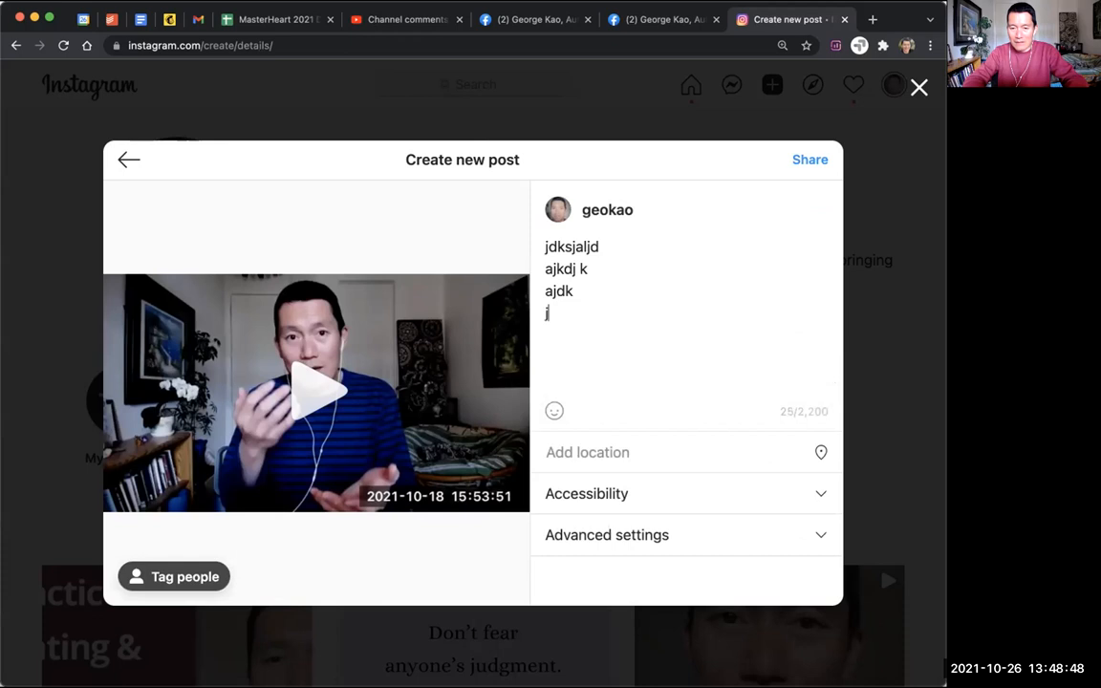
text(jks)
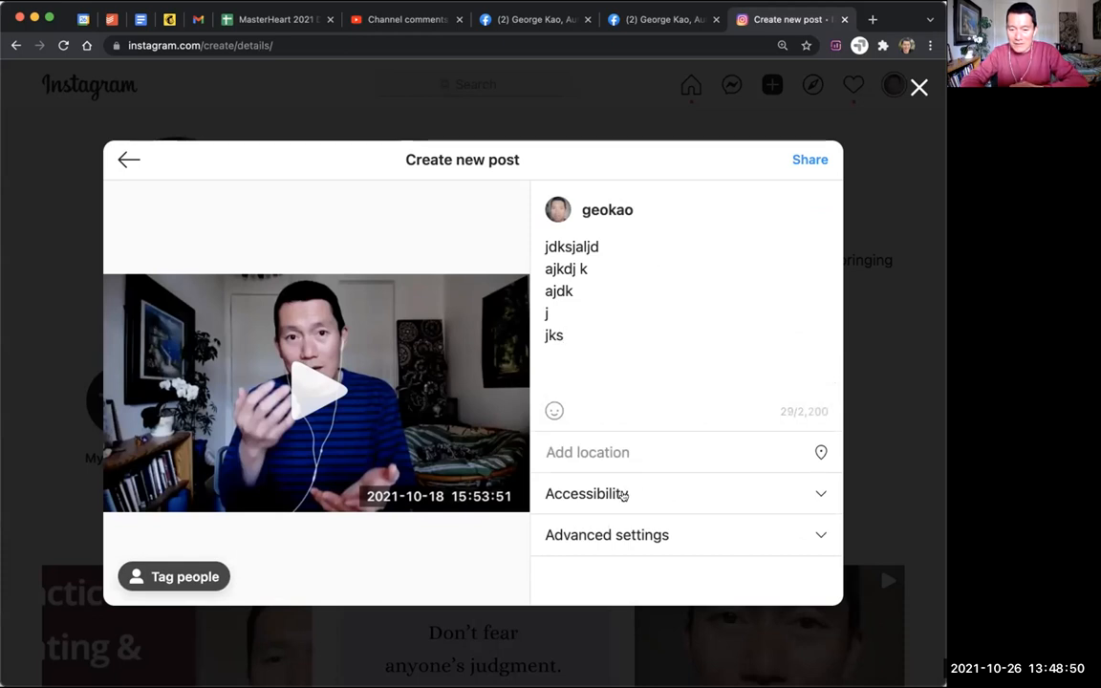
click(589, 494)
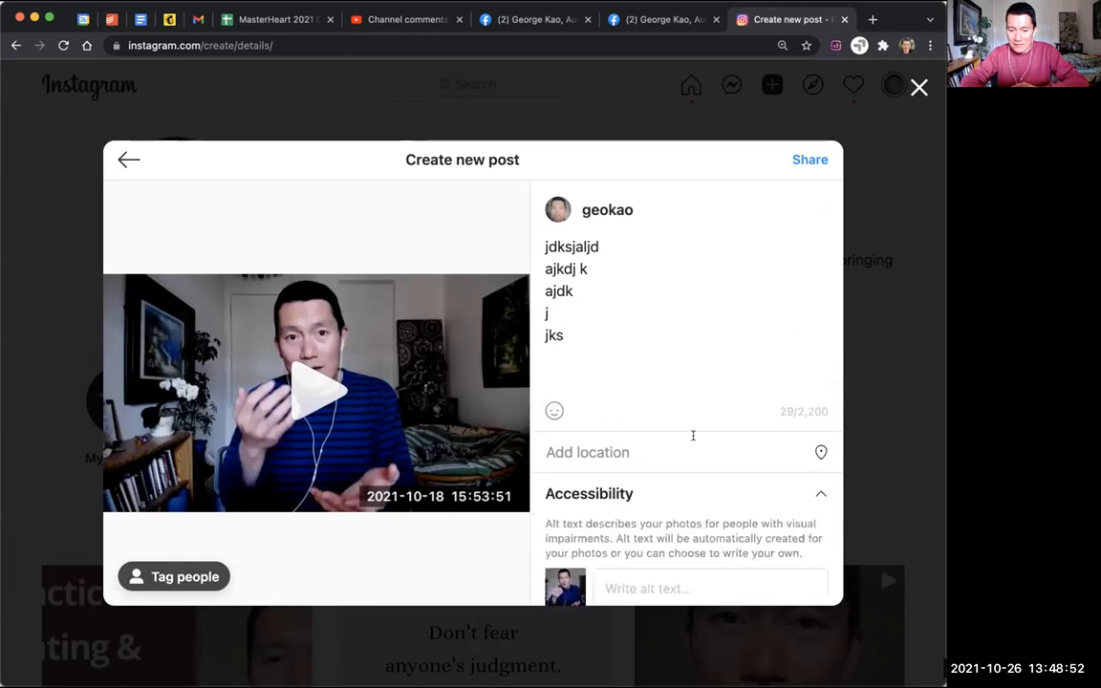
scroll(down, 3)
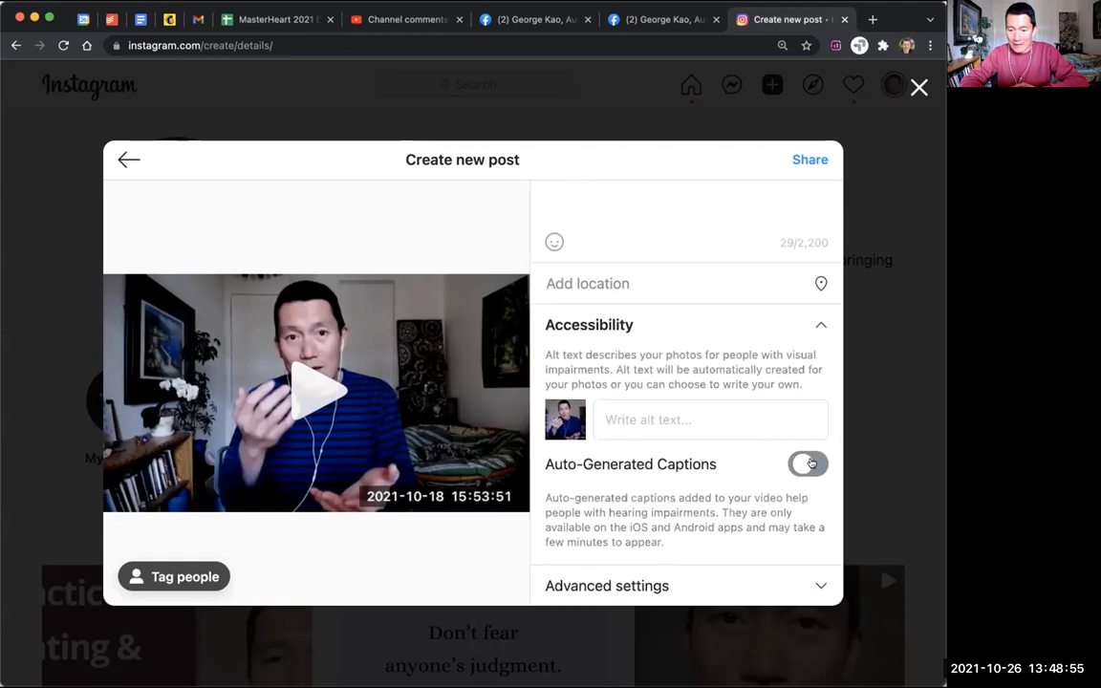
click(808, 463)
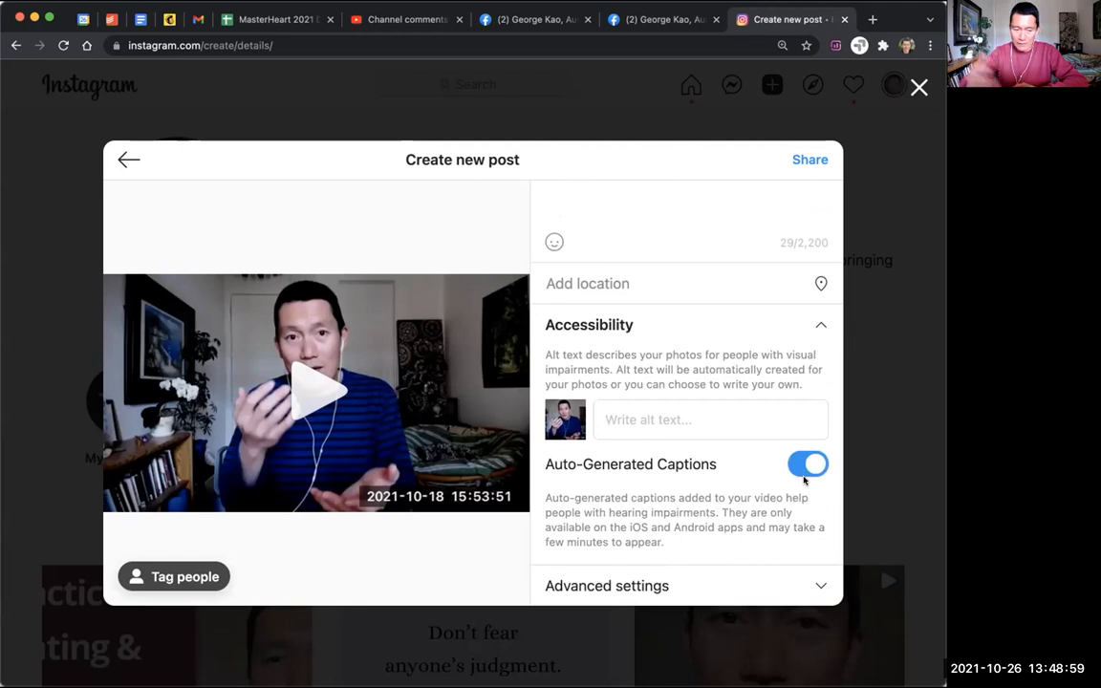
mouse_move(782, 576)
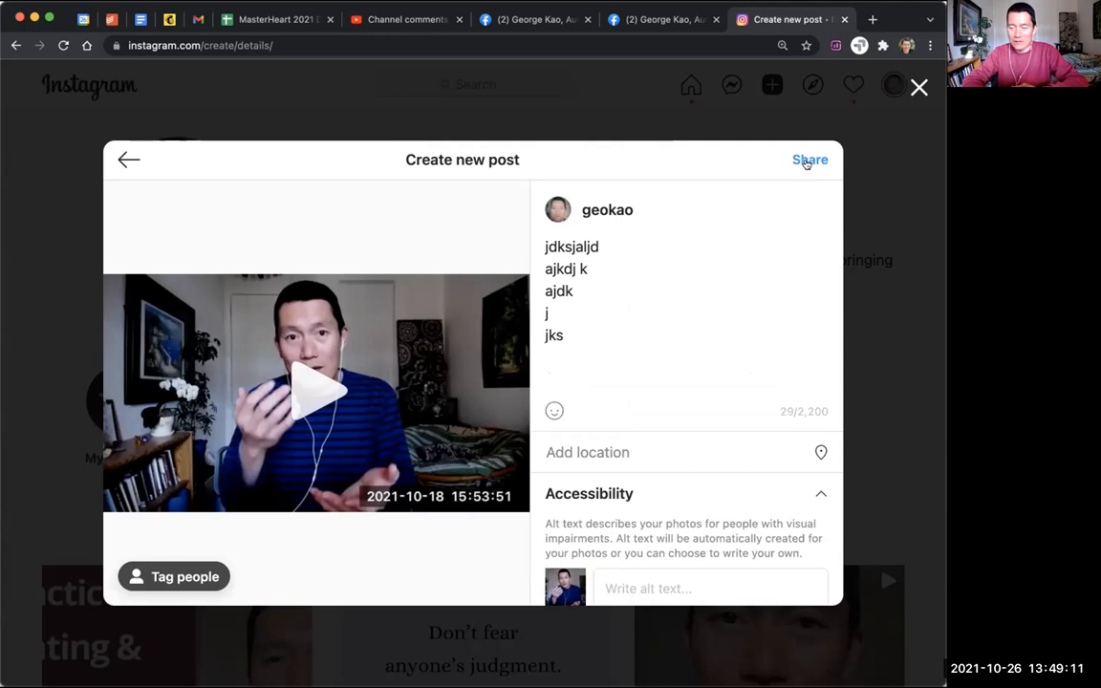
Share the video post and close the Sharing window
click(810, 160)
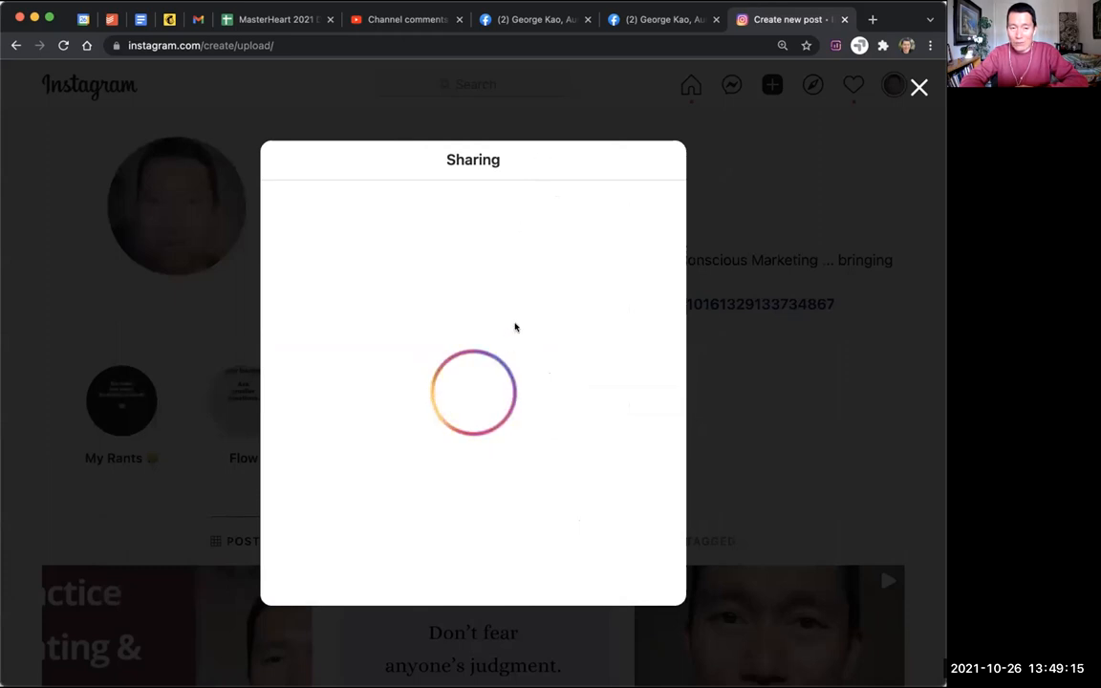
mouse_move(473, 342)
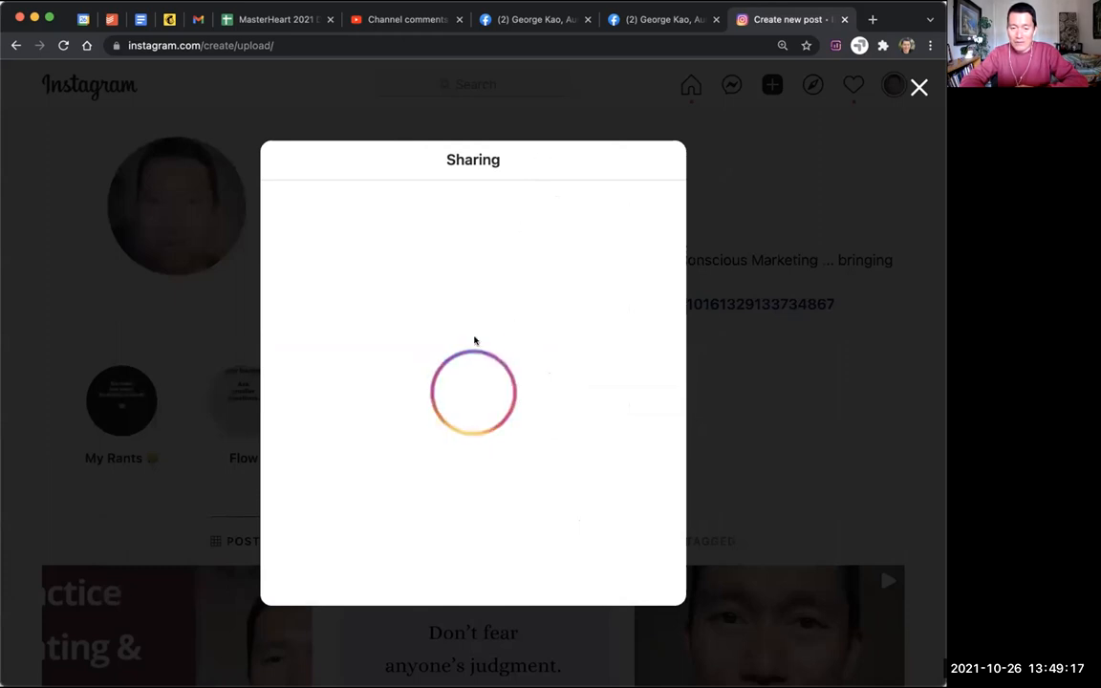
mouse_move(516, 385)
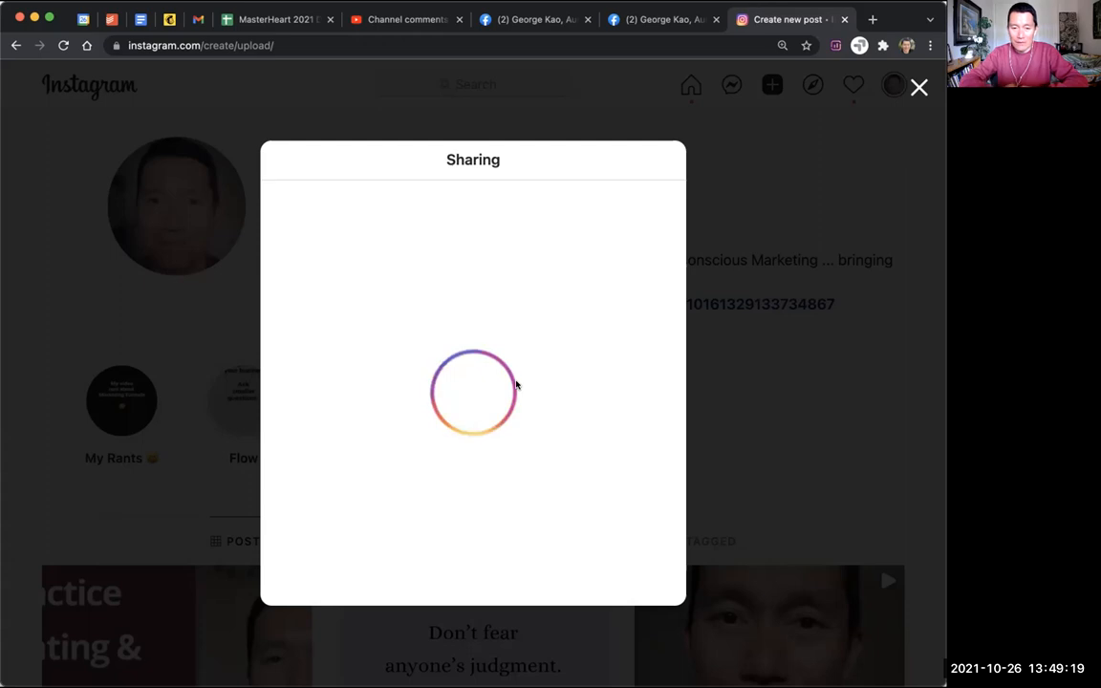
mouse_move(561, 280)
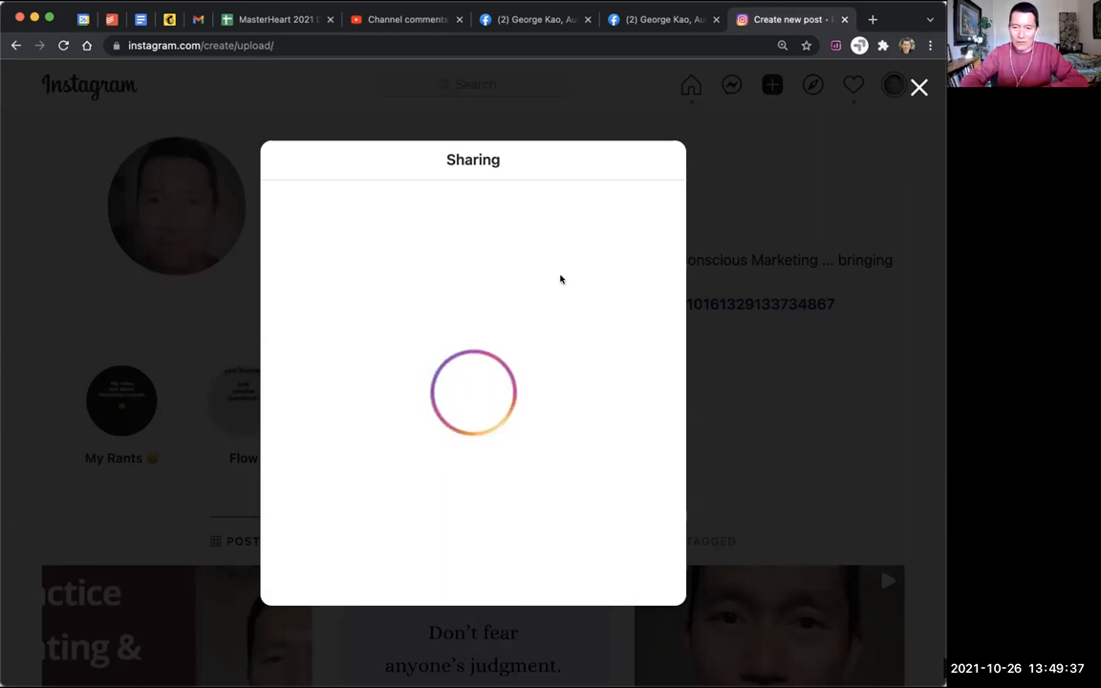
click(918, 87)
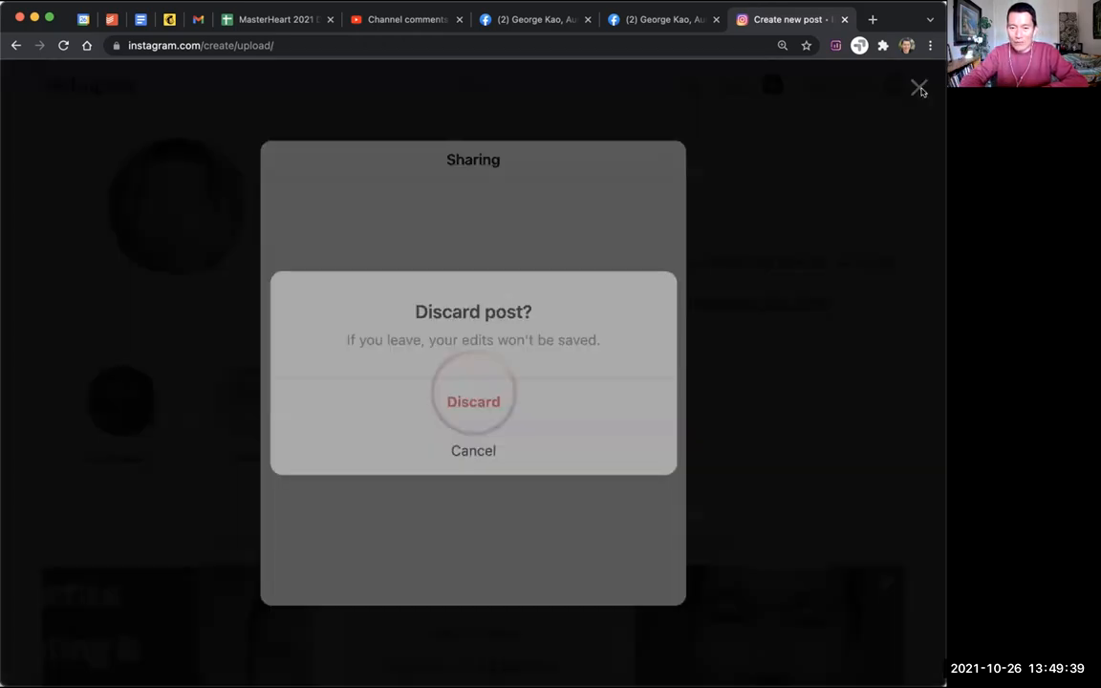
click(473, 401)
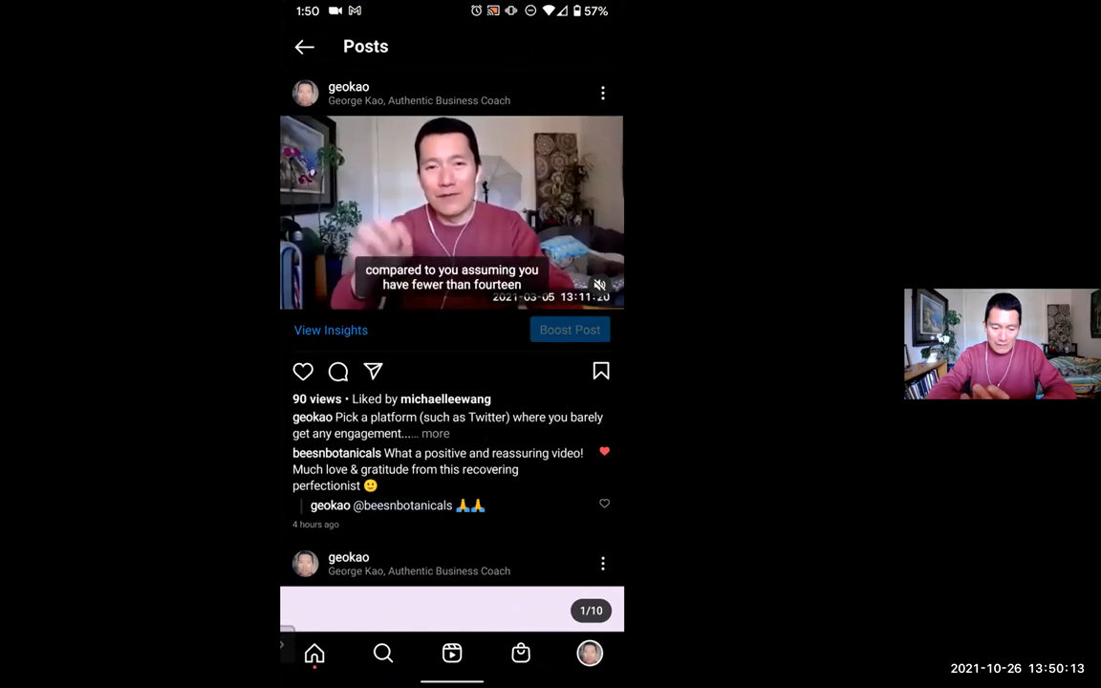
Tap the captioned video post in the Posts feed to play it full-screen
click(451, 212)
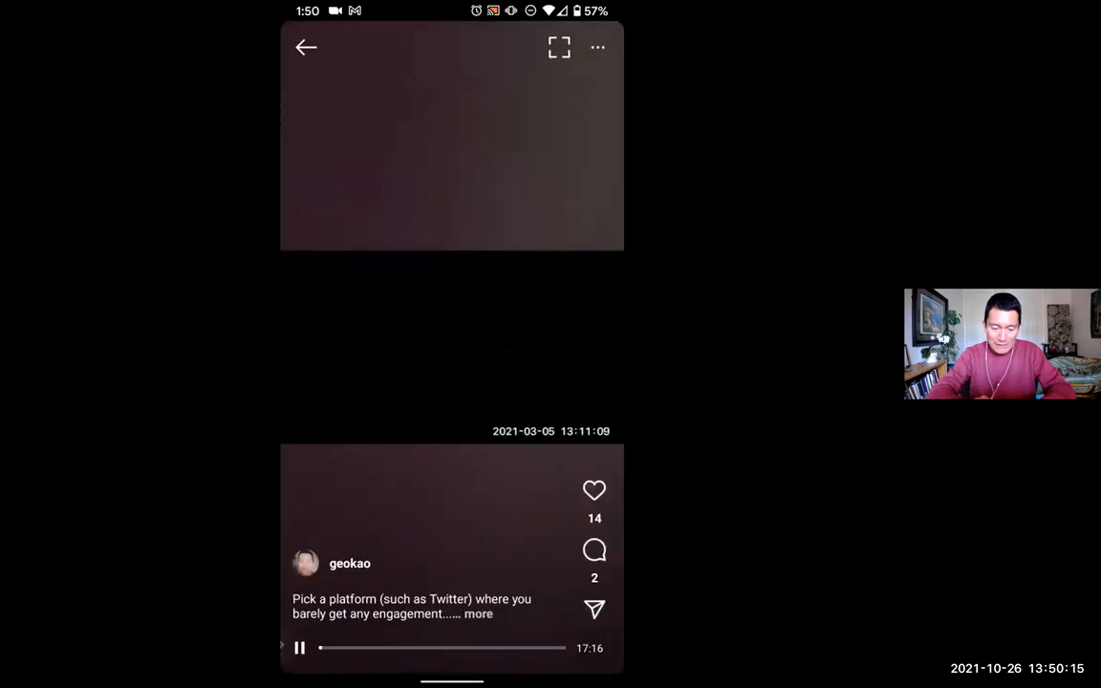